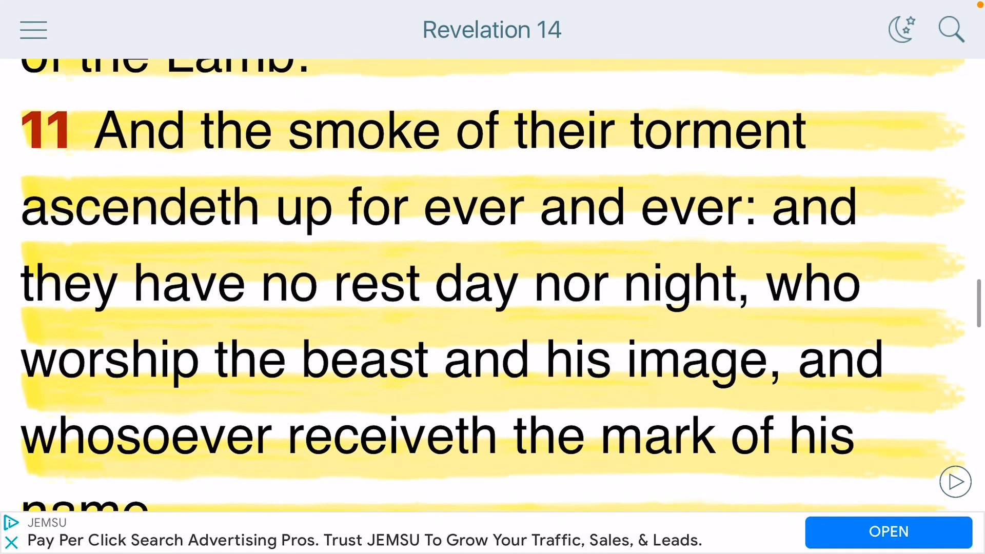
# Scroll through Revelation 14 before exiting KJVA Bible to the home screen
pyautogui.scroll(-3)
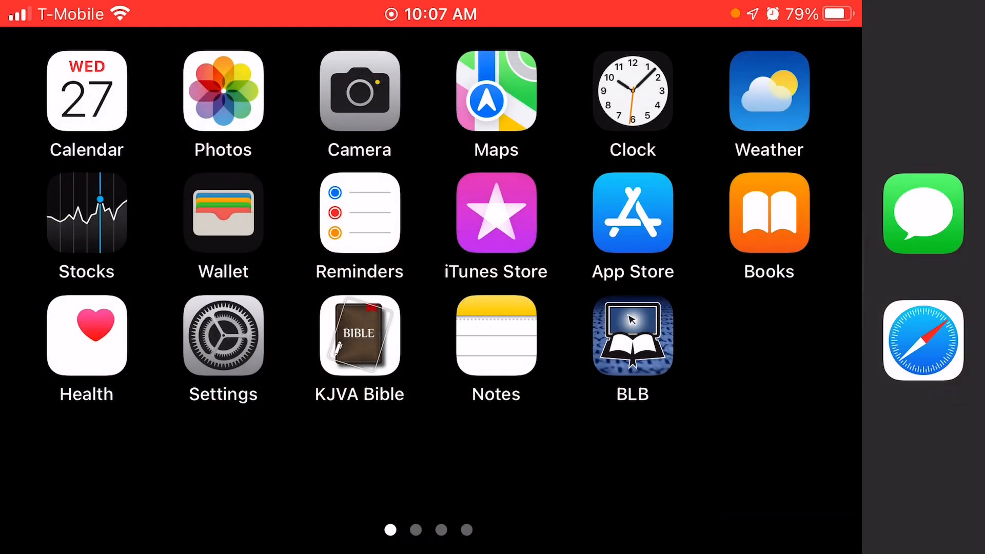
# Reopen KJVA Bible from the home screen and scroll Revelation 14 to verse 10
pyautogui.click(633, 336)
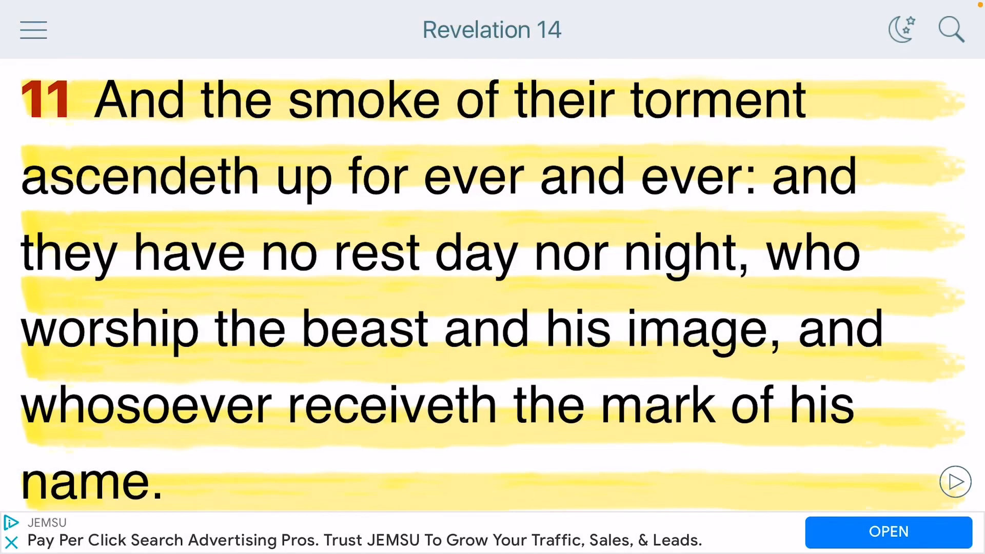
pyautogui.scroll(-3)
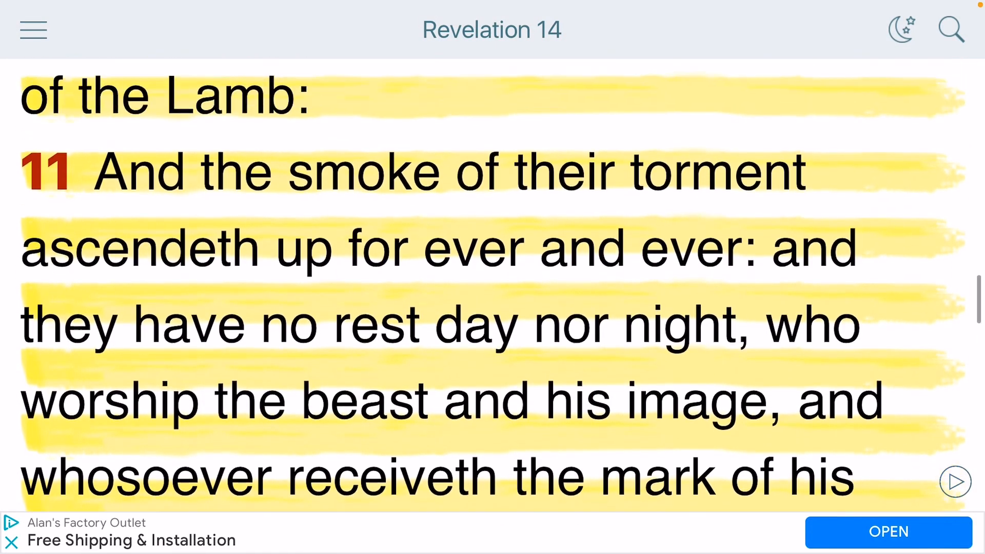
pyautogui.scroll(-3)
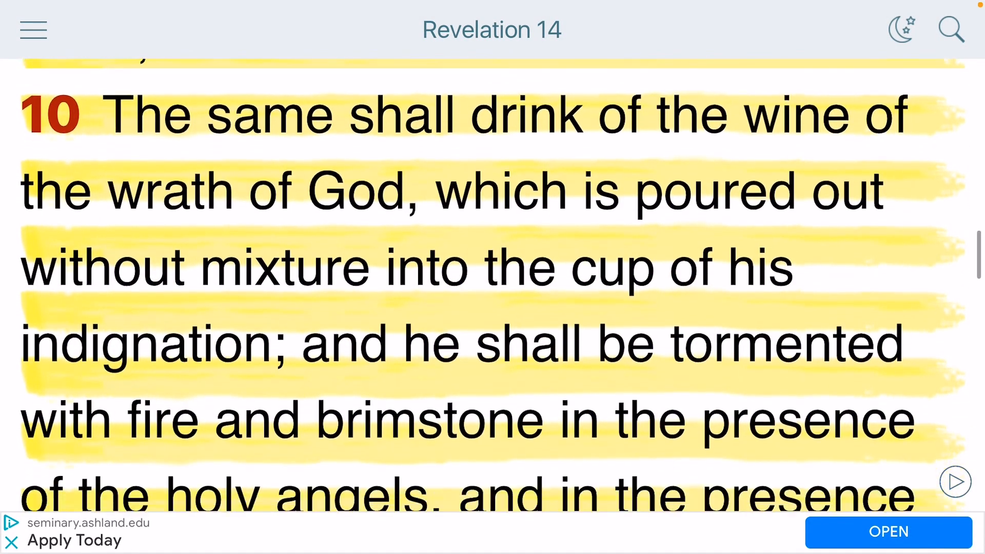
# Scroll Revelation 14 from verse 10 down to highlighted verse 11
pyautogui.scroll(-3)
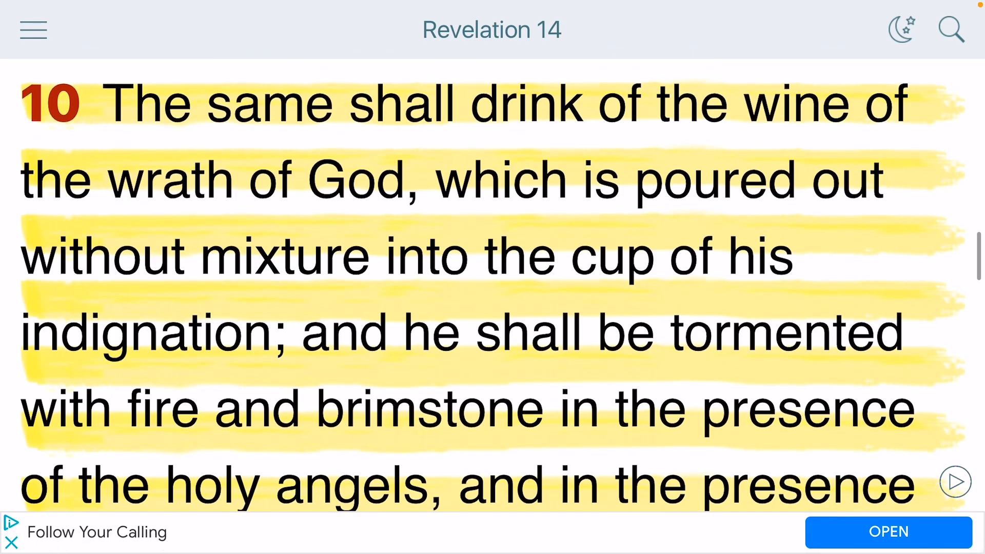
pyautogui.scroll(-3)
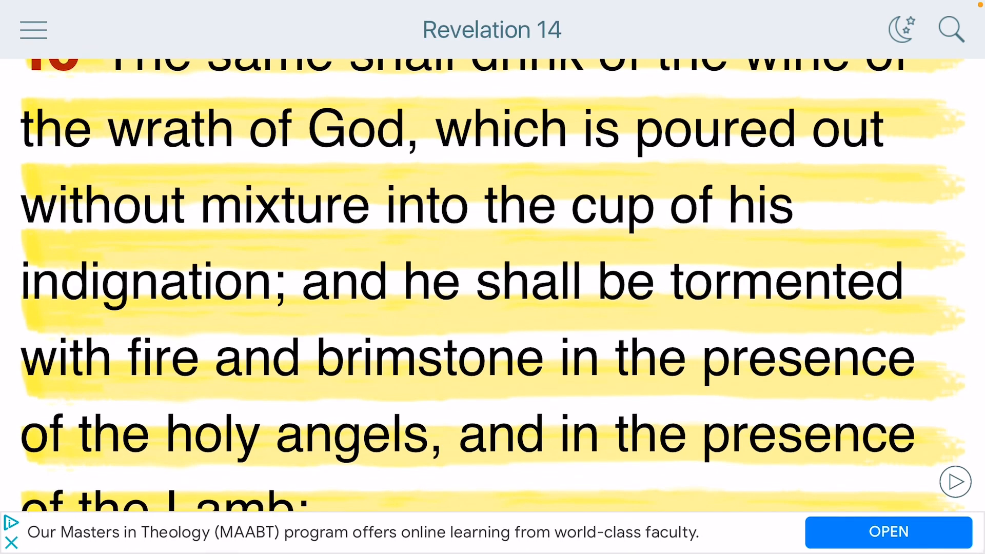
pyautogui.scroll(-3)
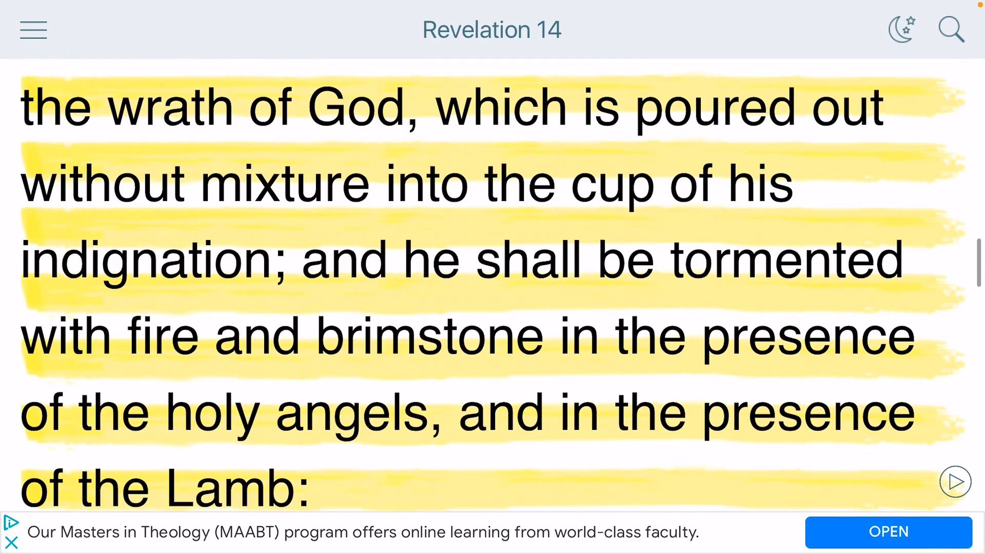
pyautogui.scroll(-3)
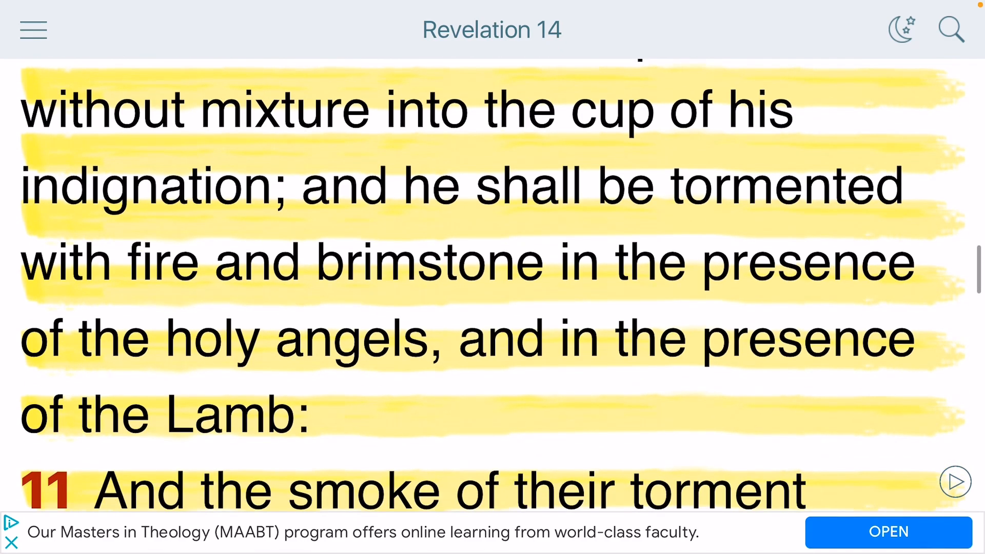
pyautogui.scroll(-3)
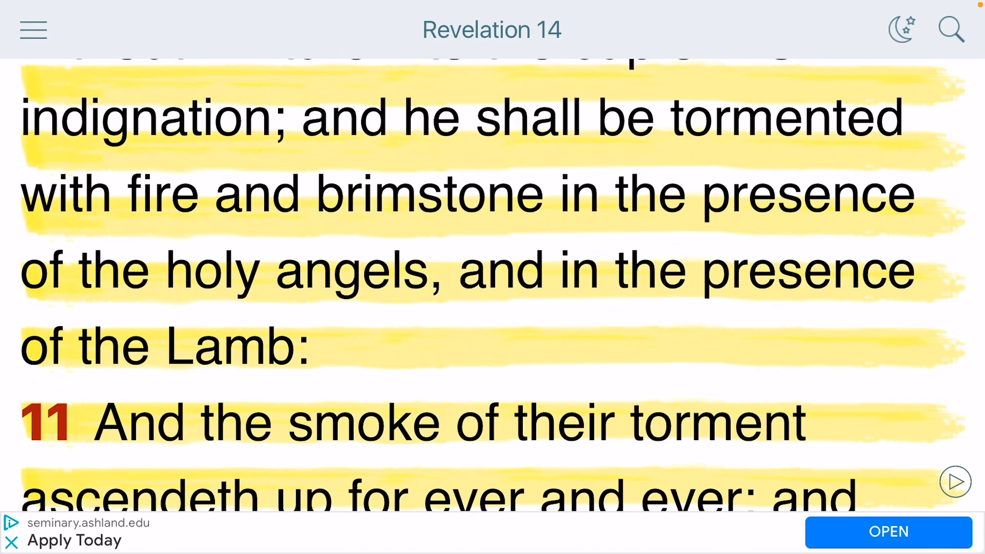
pyautogui.scroll(3)
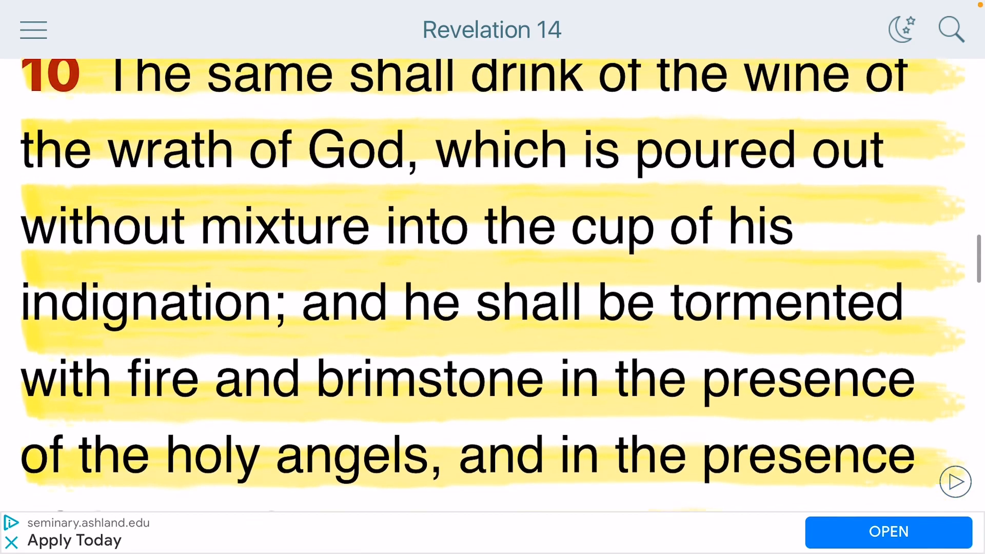
pyautogui.scroll(-3)
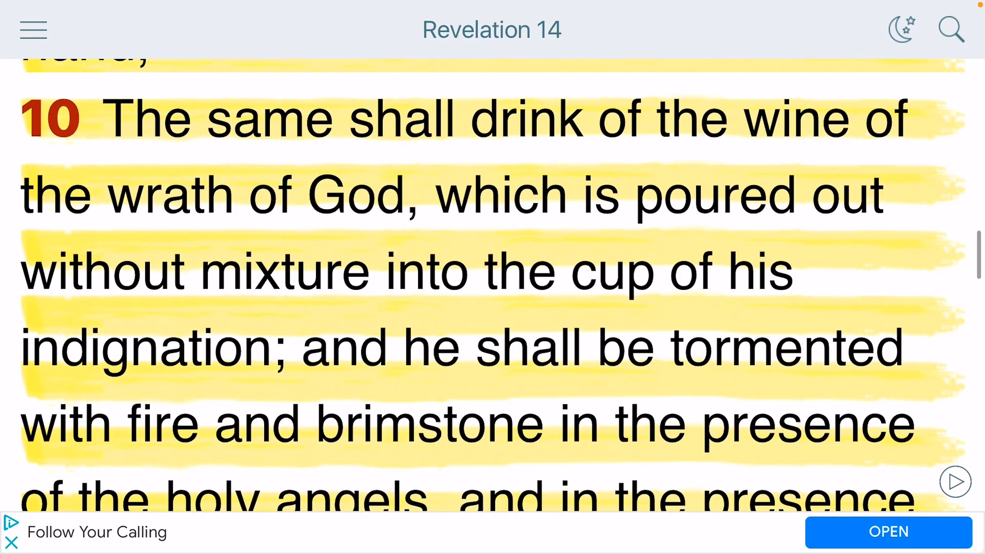
pyautogui.scroll(-3)
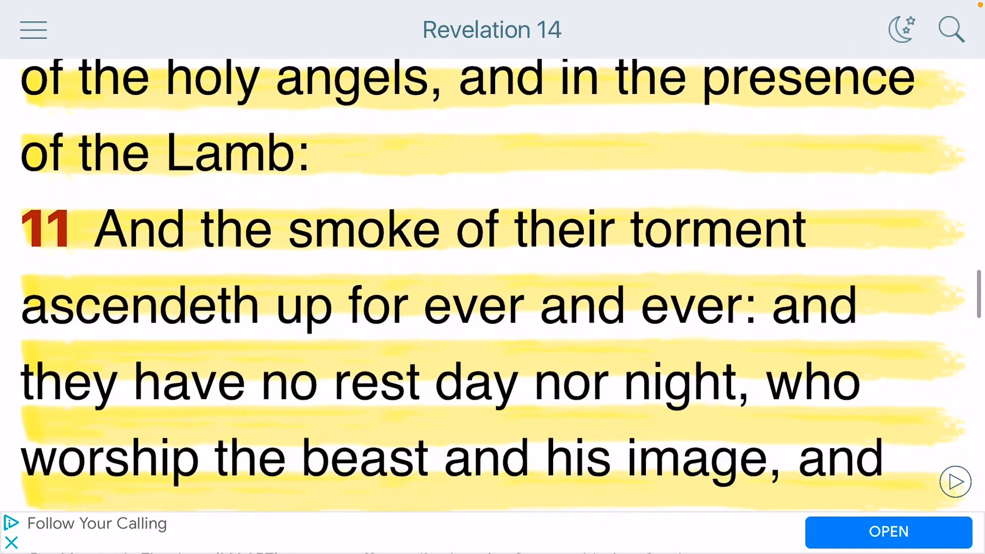
pyautogui.scroll(-3)
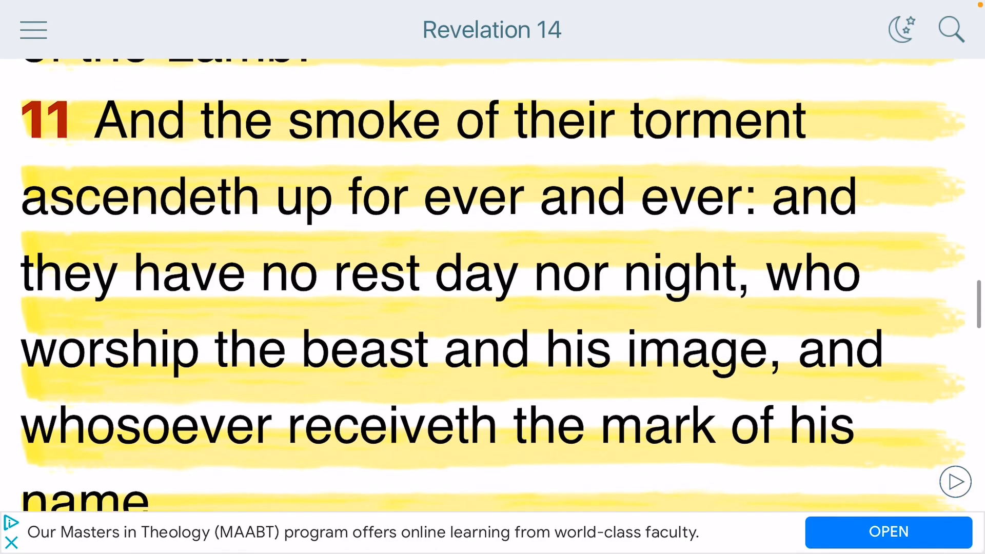
# Use the navigation menu to jump to 2 Esdras chapter 15
pyautogui.click(30, 29)
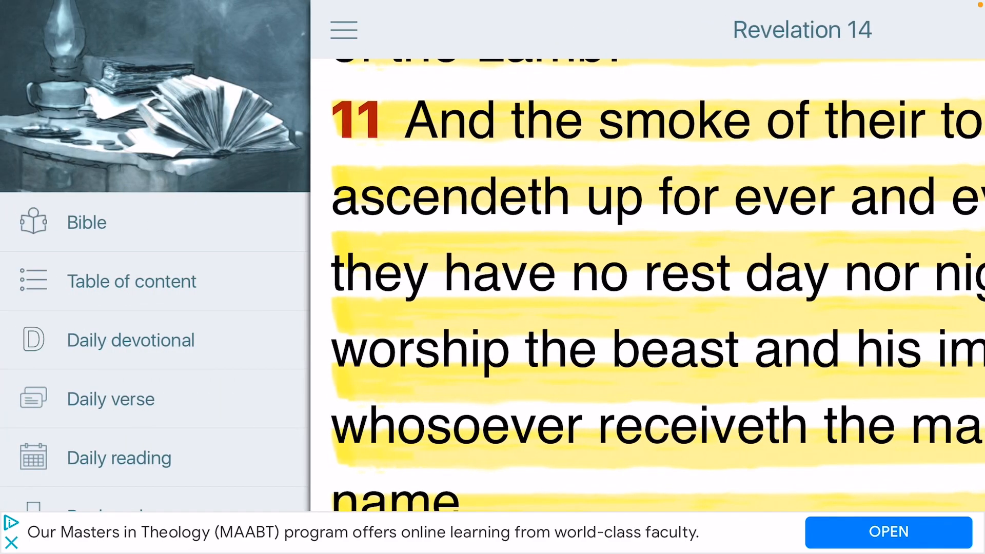
pyautogui.click(132, 281)
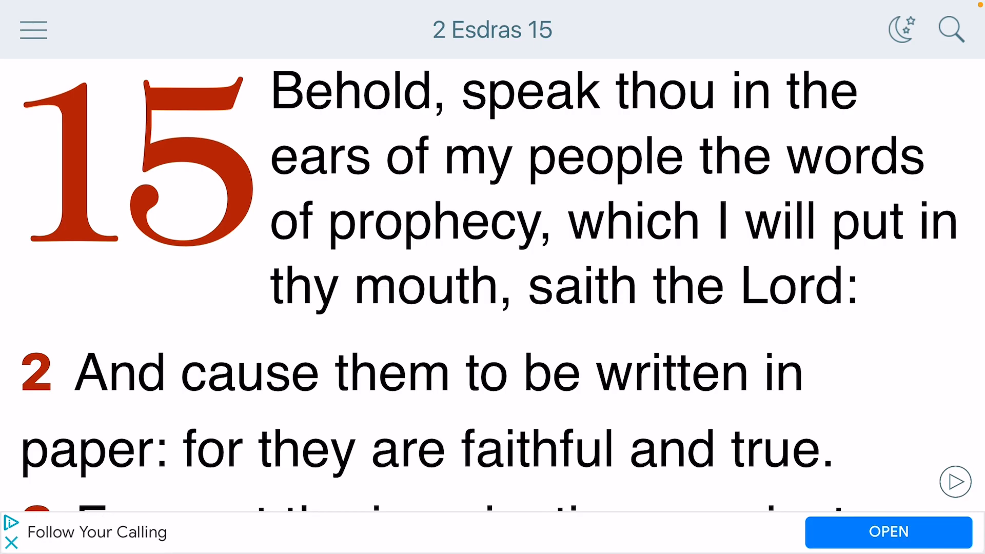
# Scroll 2 Esdras 15 down through verses 5 and 6 to highlighted verse 8
pyautogui.scroll(-3)
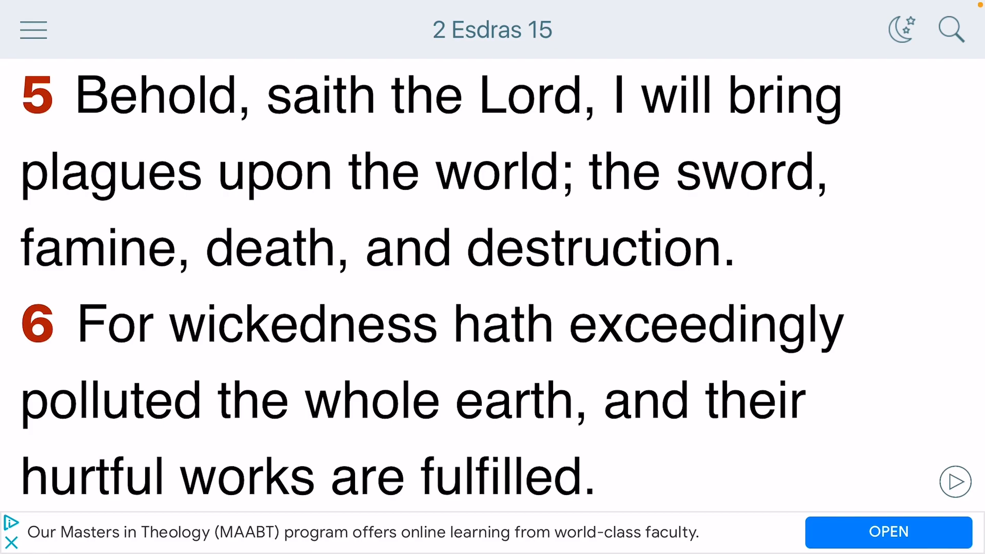
pyautogui.scroll(-3)
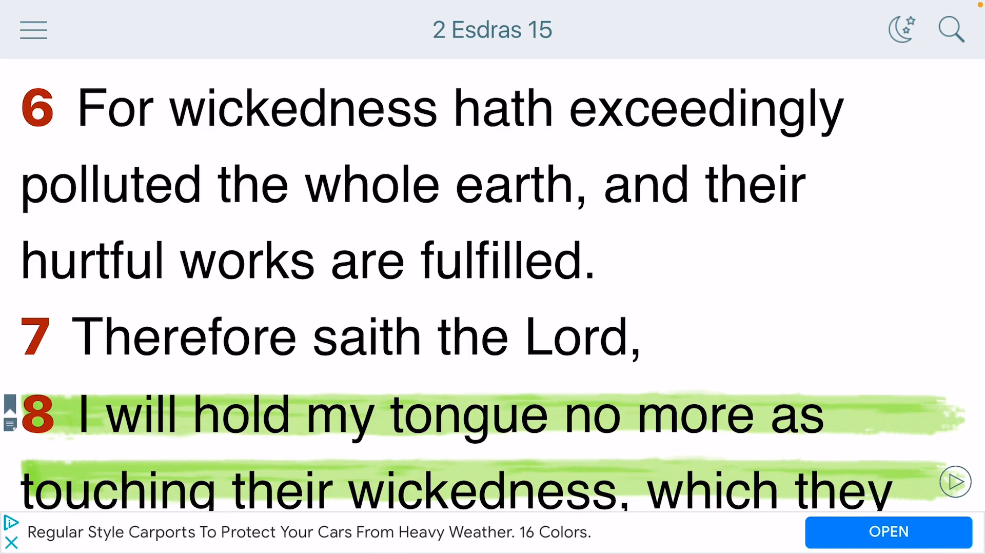
pyautogui.scroll(-3)
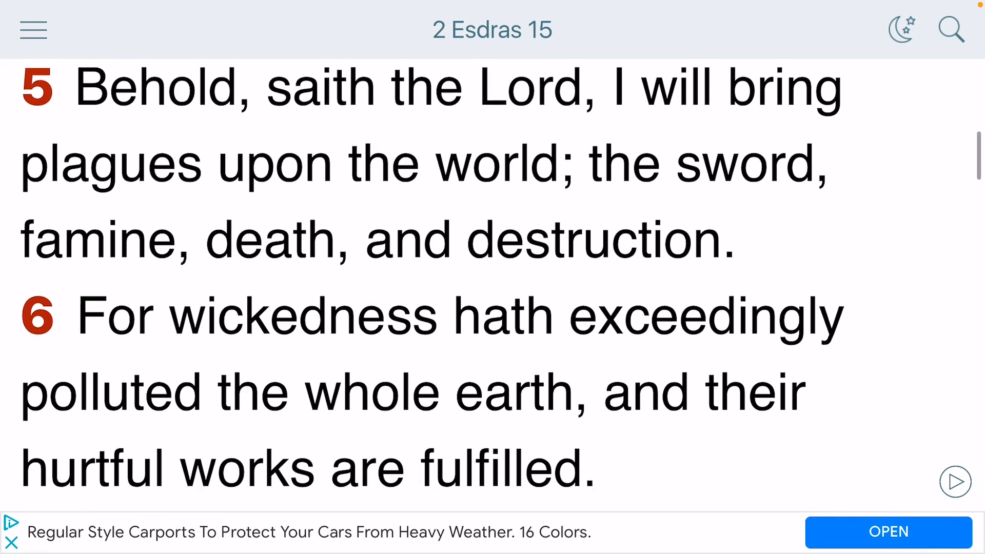